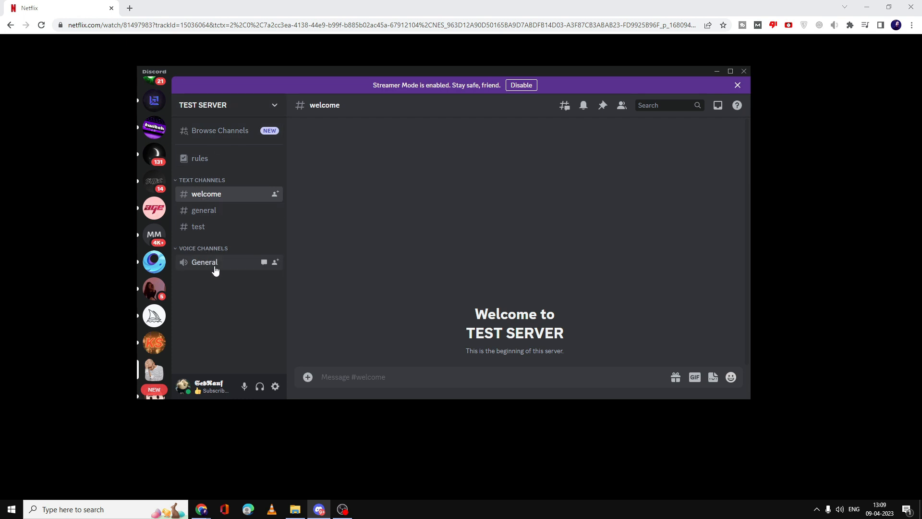
- Join General and go live sharing the 'Netflix - Google Chrome' window to the channel
click(204, 261)
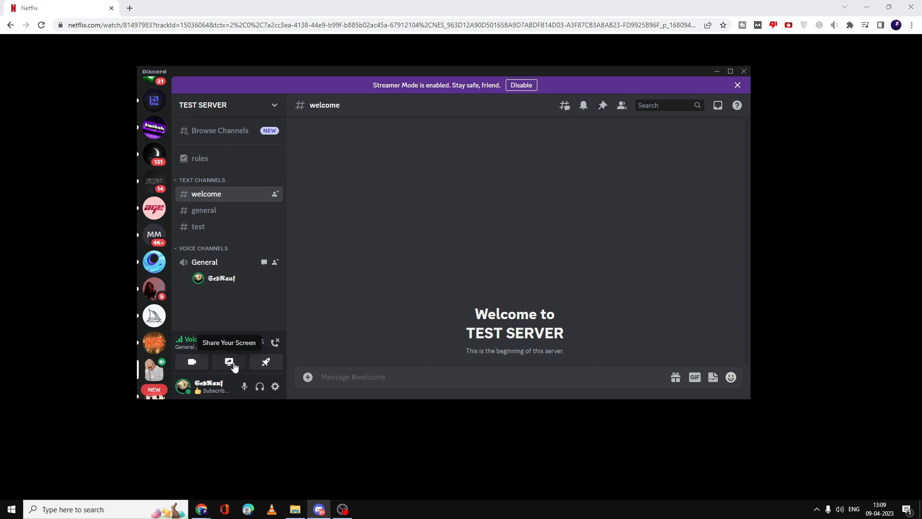
click(229, 361)
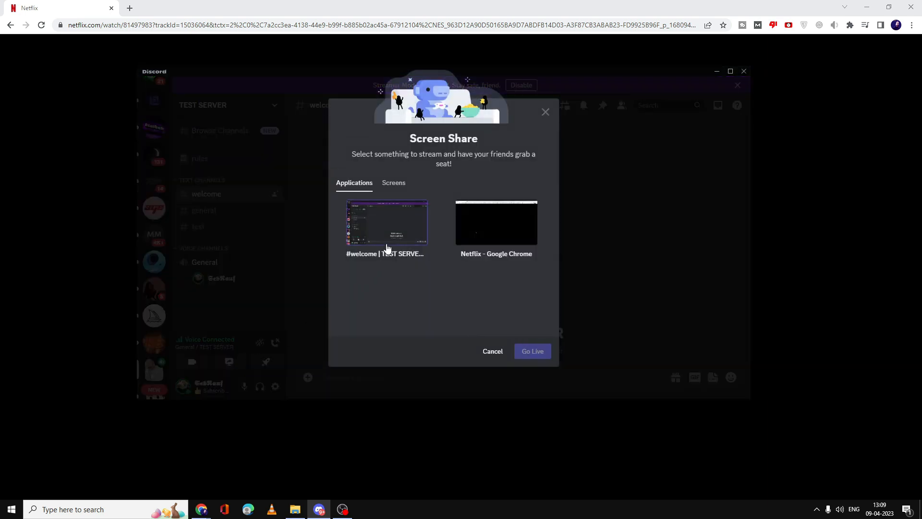
click(496, 222)
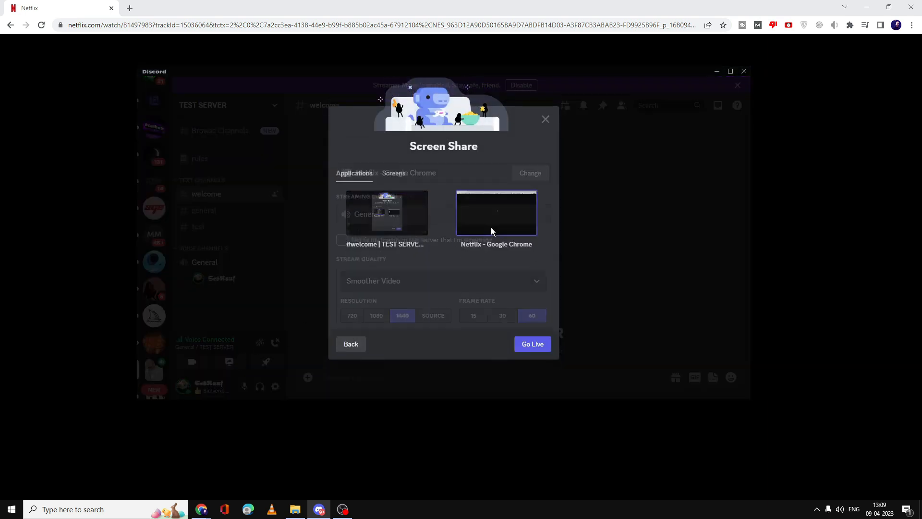
click(496, 213)
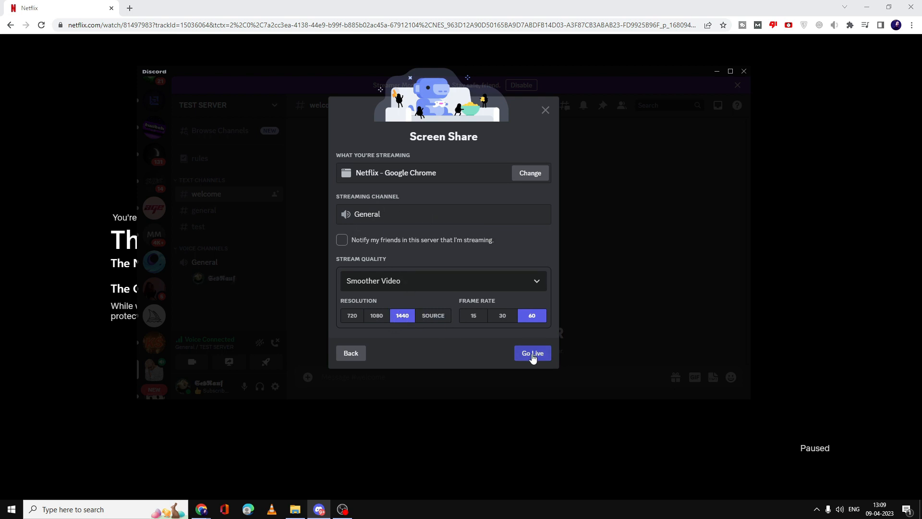
click(531, 353)
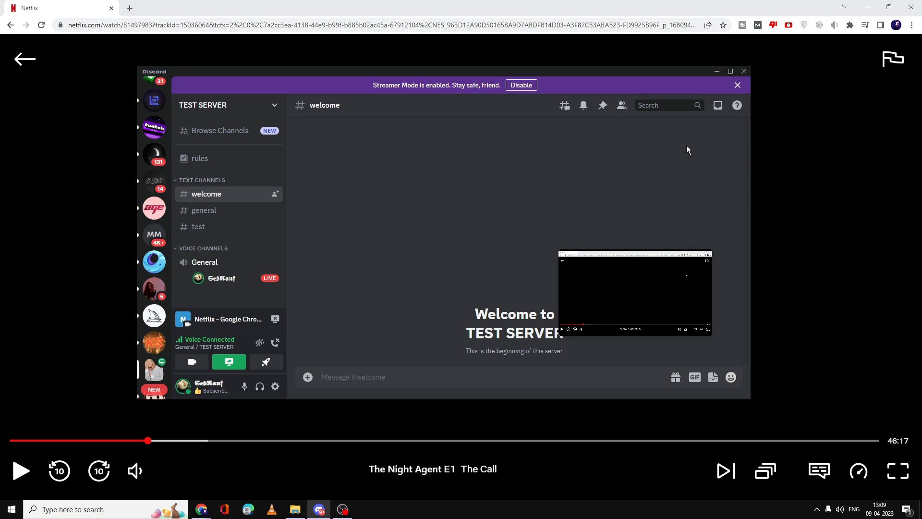
click(20, 470)
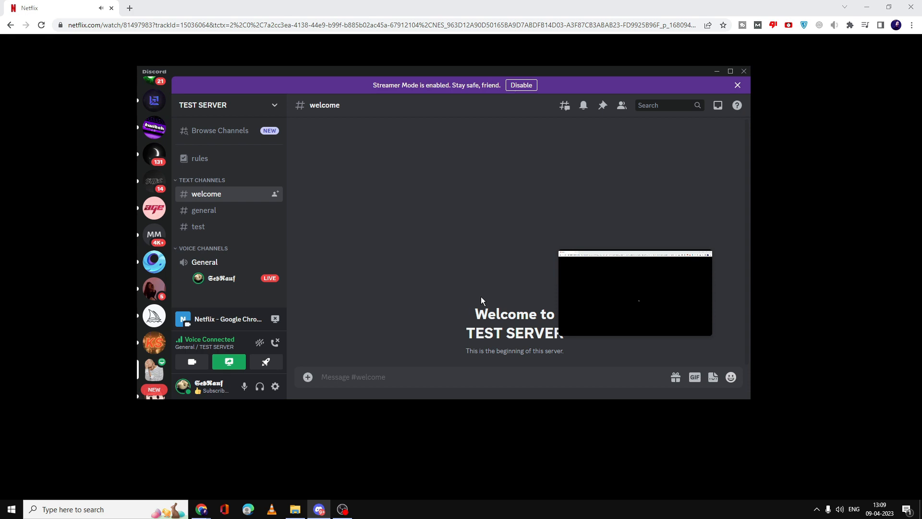
mouse_move(475, 277)
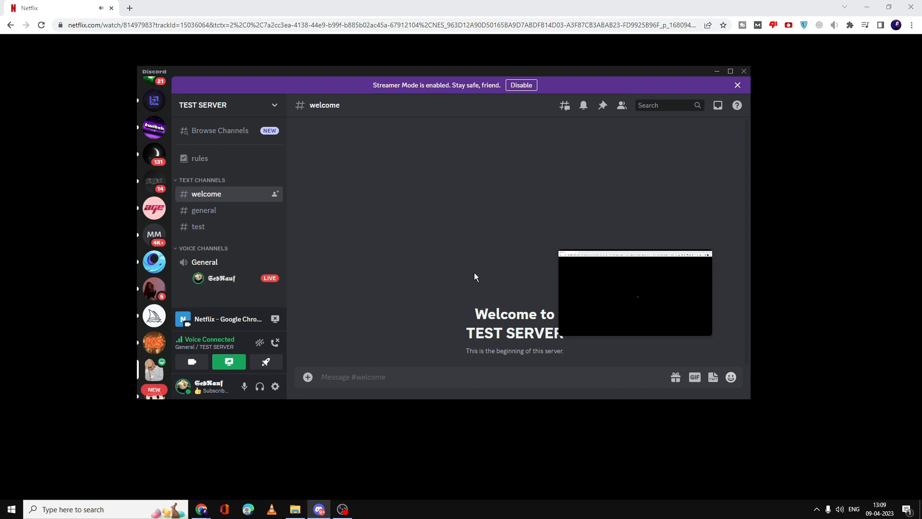
mouse_move(229, 362)
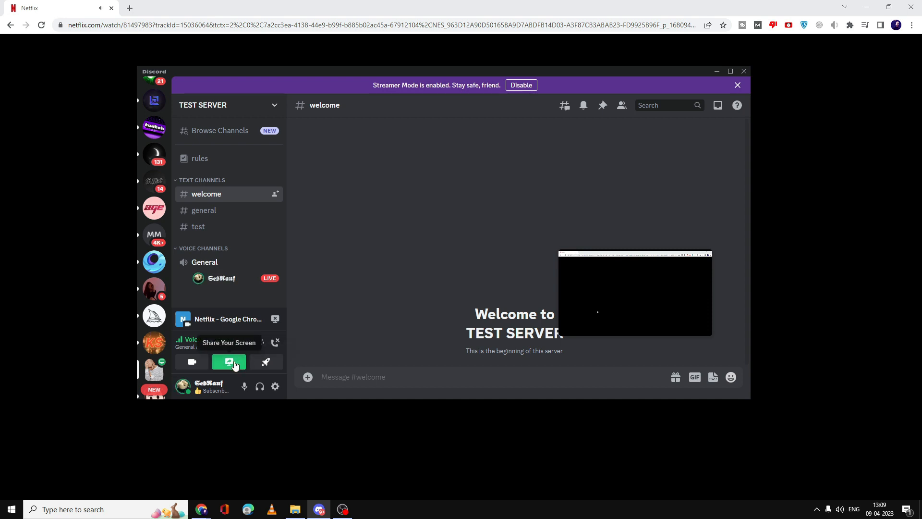
- Stop streaming the Netflix window and leave the General voice channel
click(228, 361)
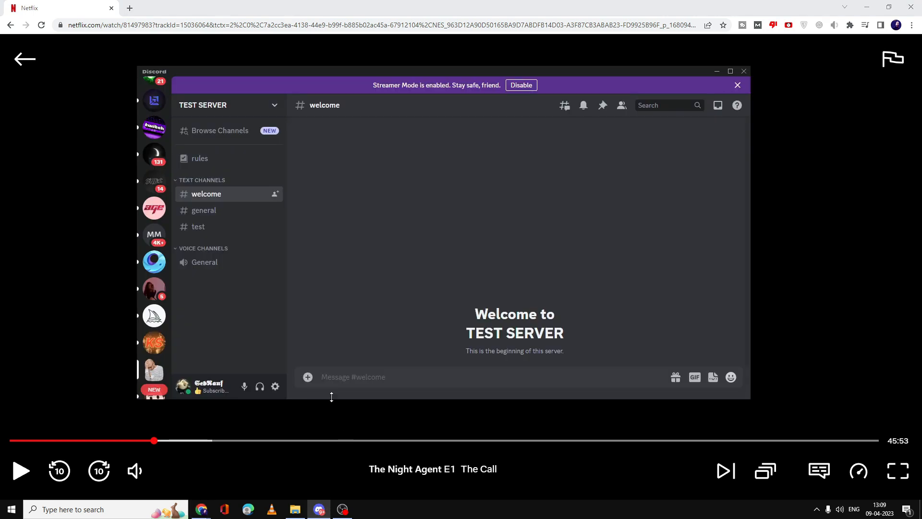
- Switch off Hardware Acceleration in Discord's Advanced settings and confirm the relaunch
click(275, 386)
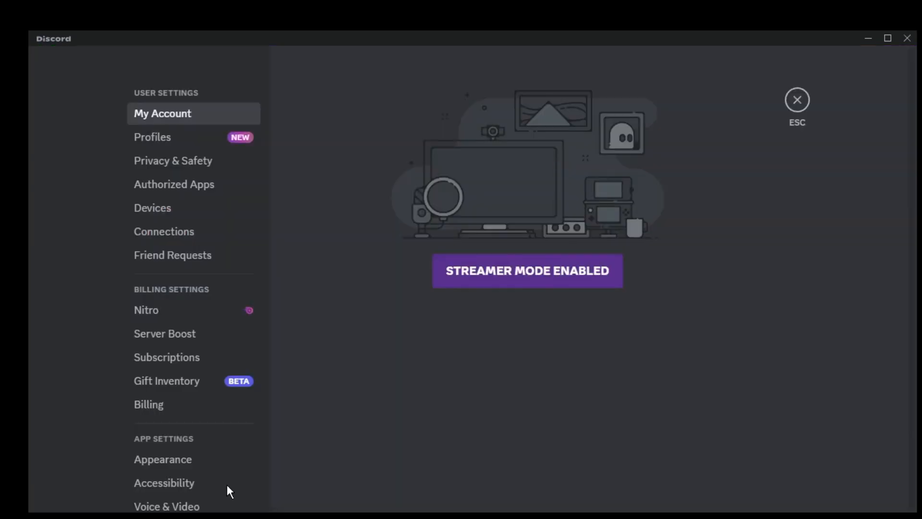
scroll(down, 3)
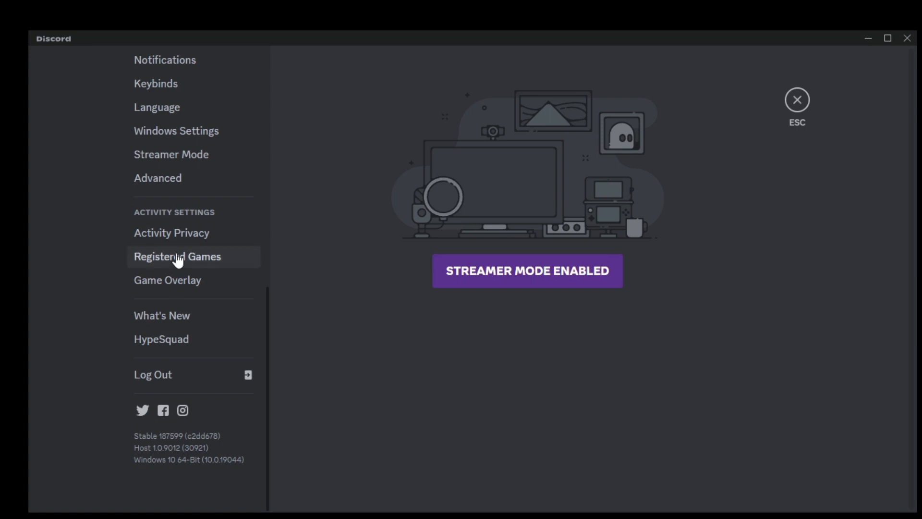
mouse_move(158, 179)
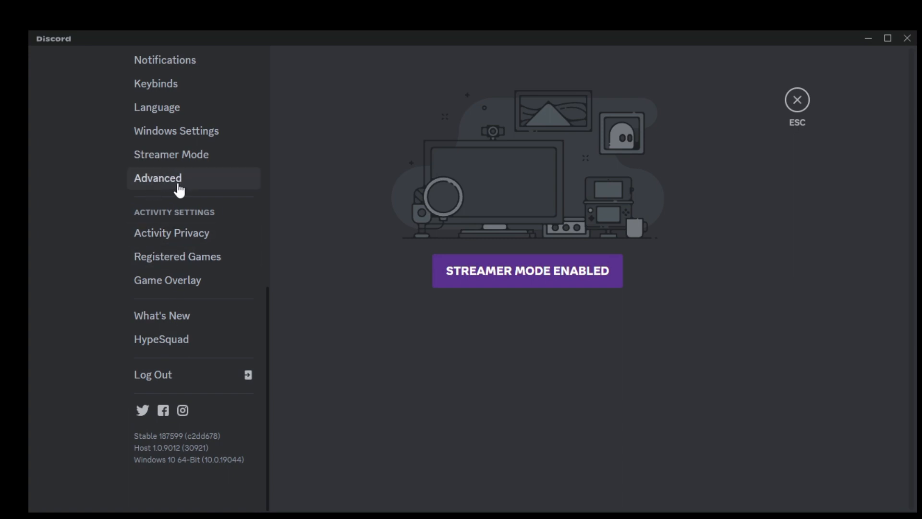
click(158, 178)
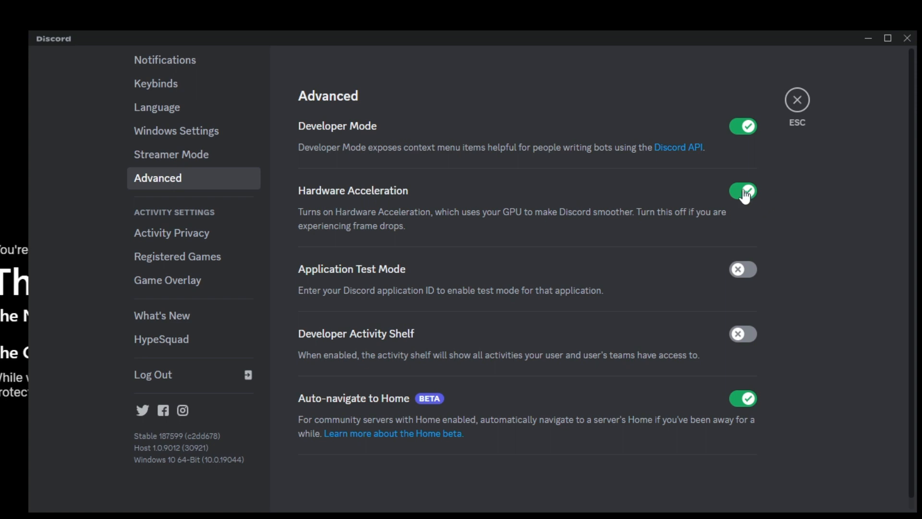
click(743, 192)
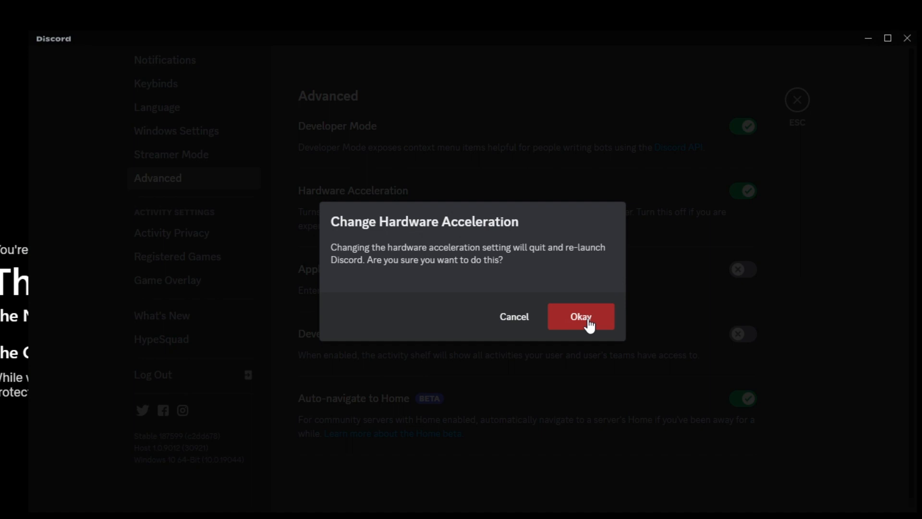
click(581, 316)
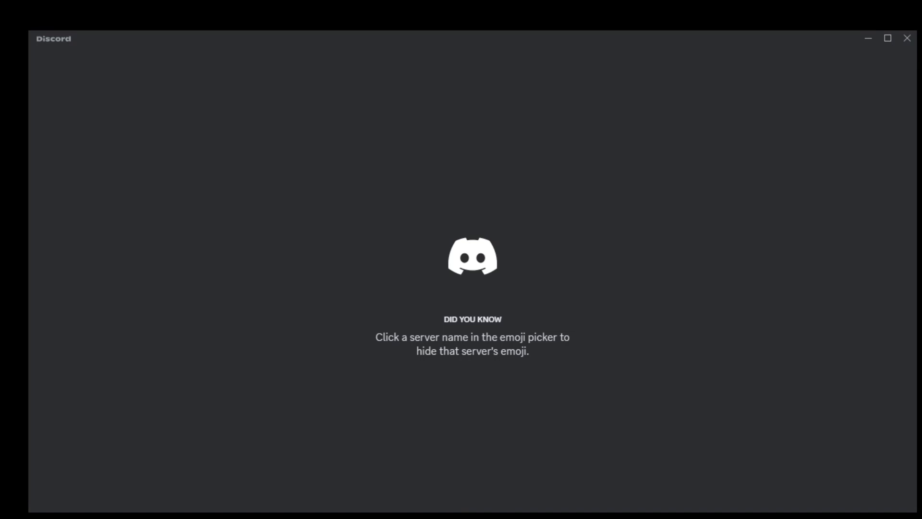
- Search Chrome settings for 'hardware' and switch off 'Use hardware acceleration when available'
click(904, 45)
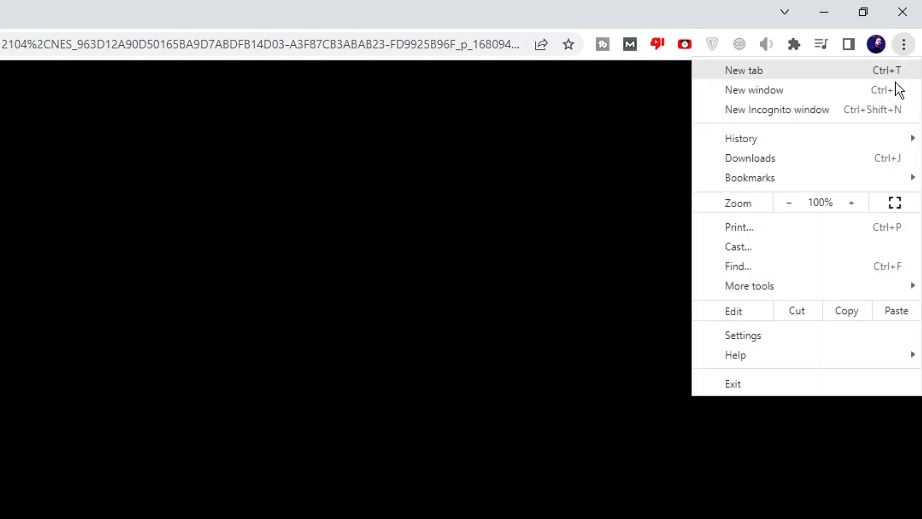
click(742, 335)
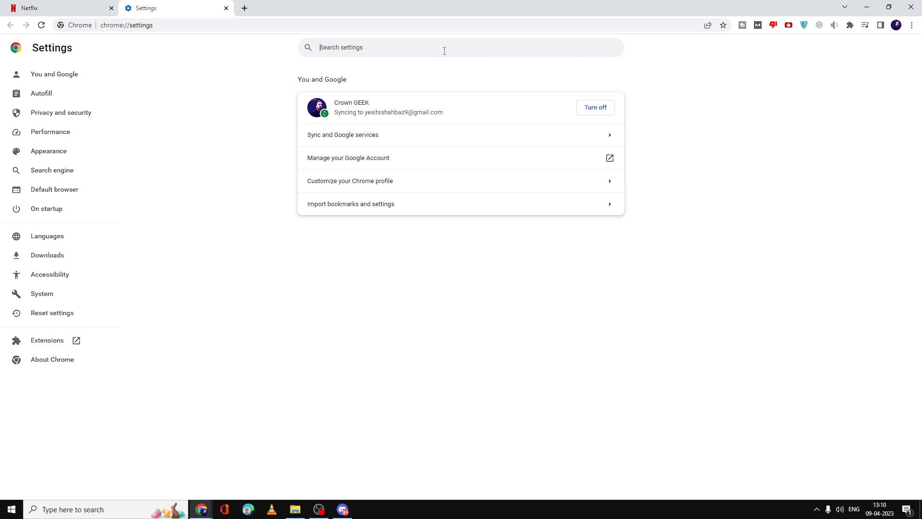
text(h)
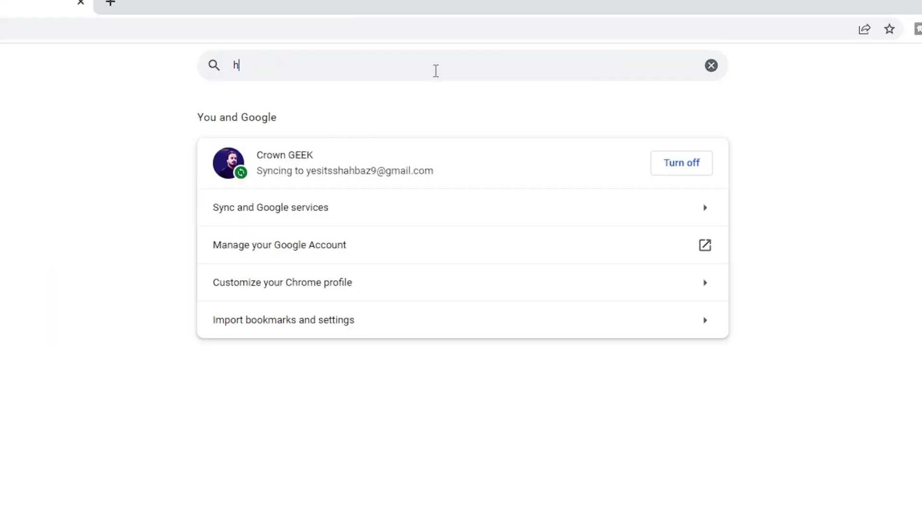
text(ardware)
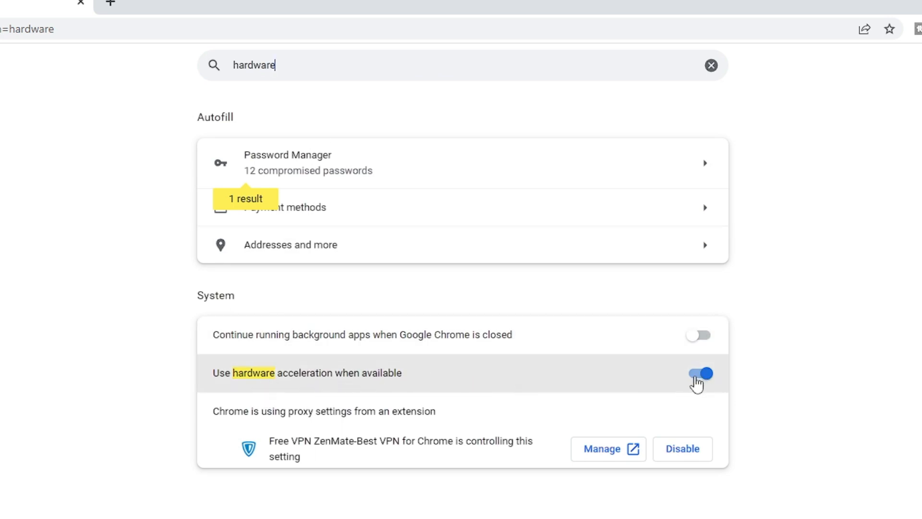
click(699, 373)
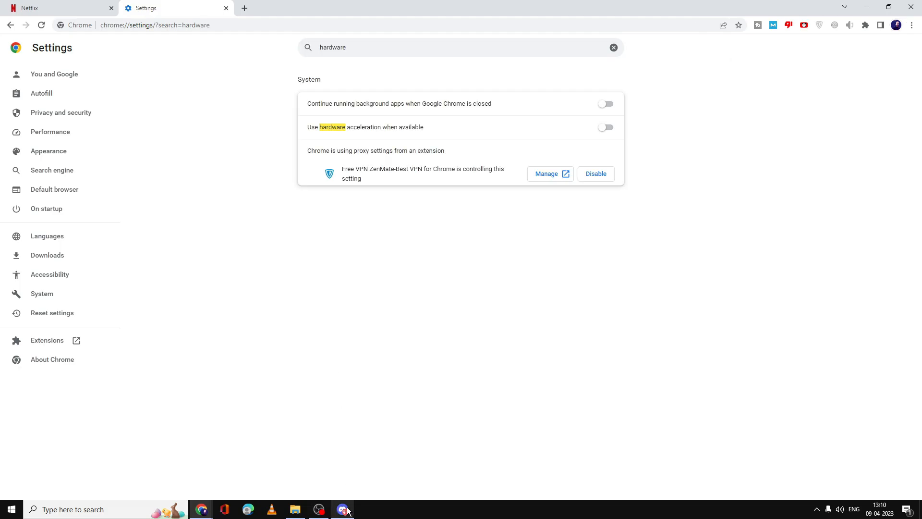
- Remove the existing Google Chrome entry from Discord's Registered Games
click(342, 509)
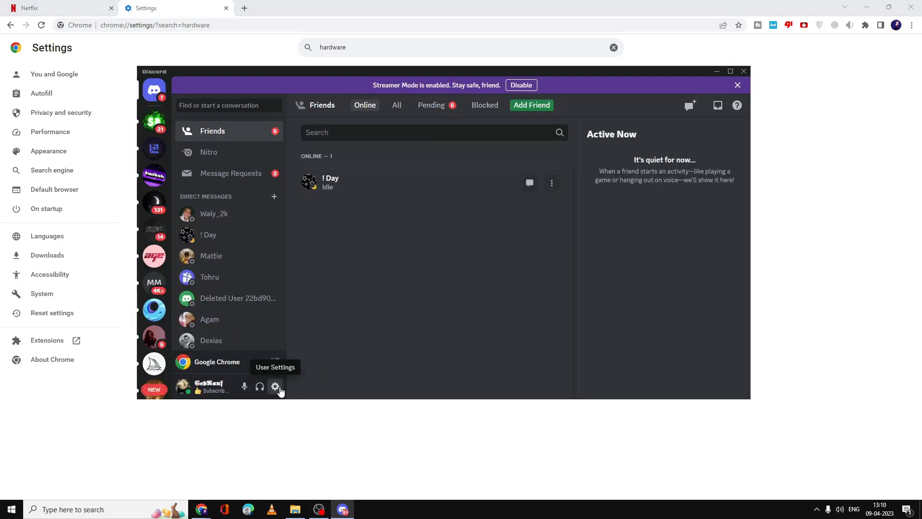
click(275, 387)
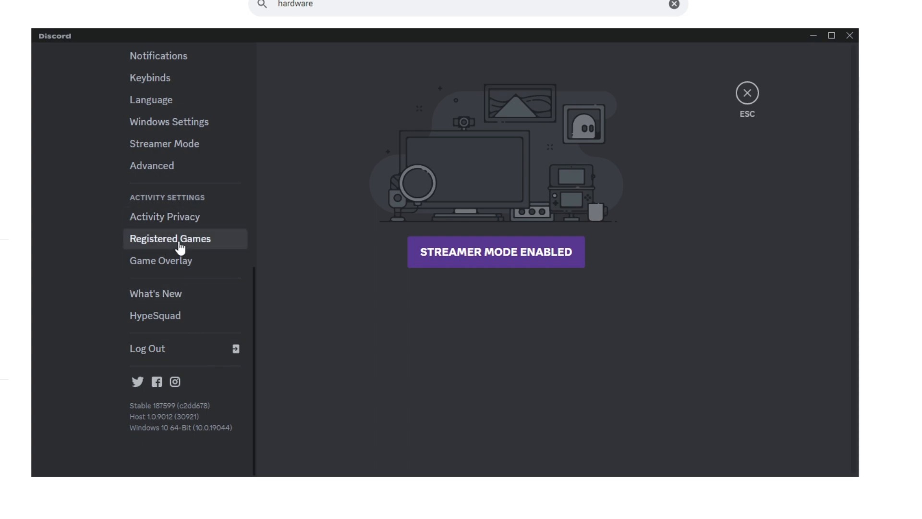
click(169, 238)
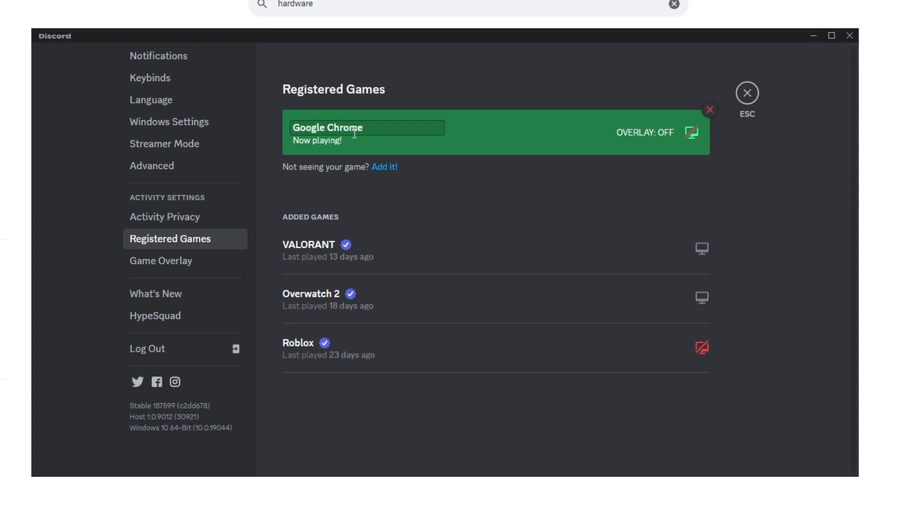
click(709, 110)
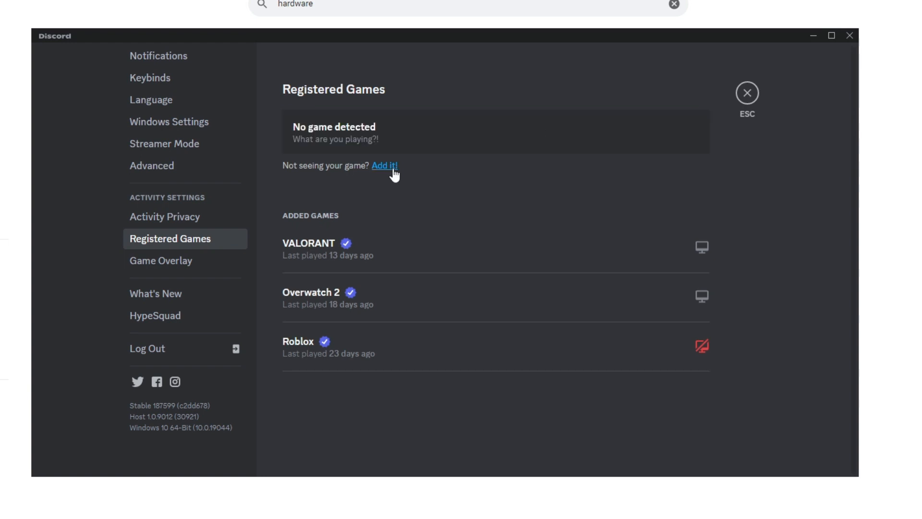
- Add Google Chrome as a registered game and return to the server view
click(384, 165)
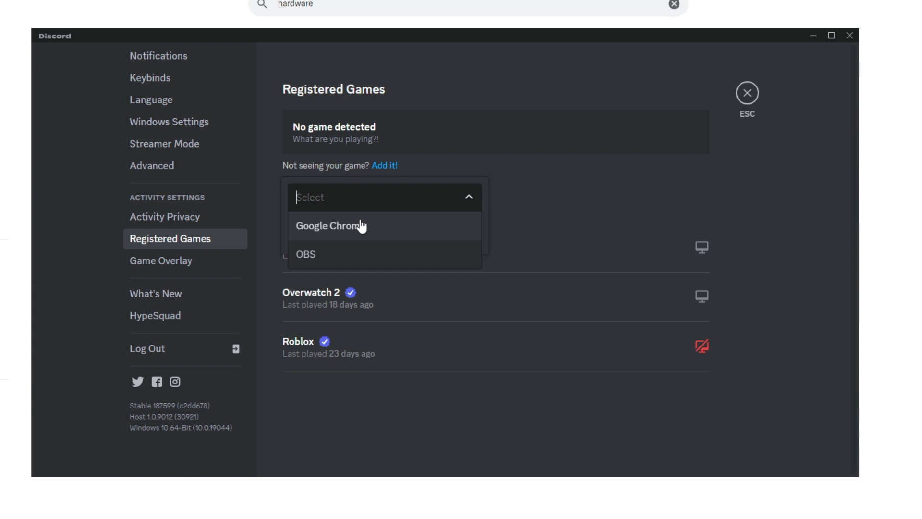
click(330, 226)
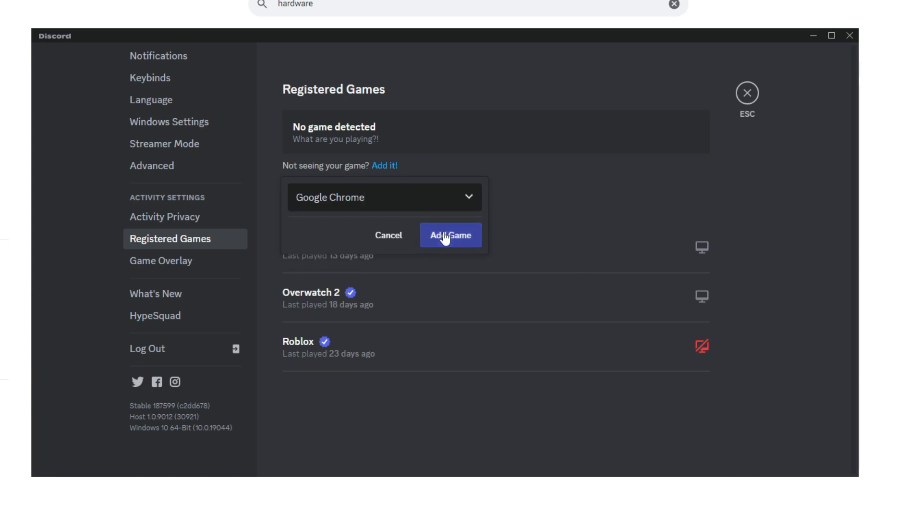
click(450, 234)
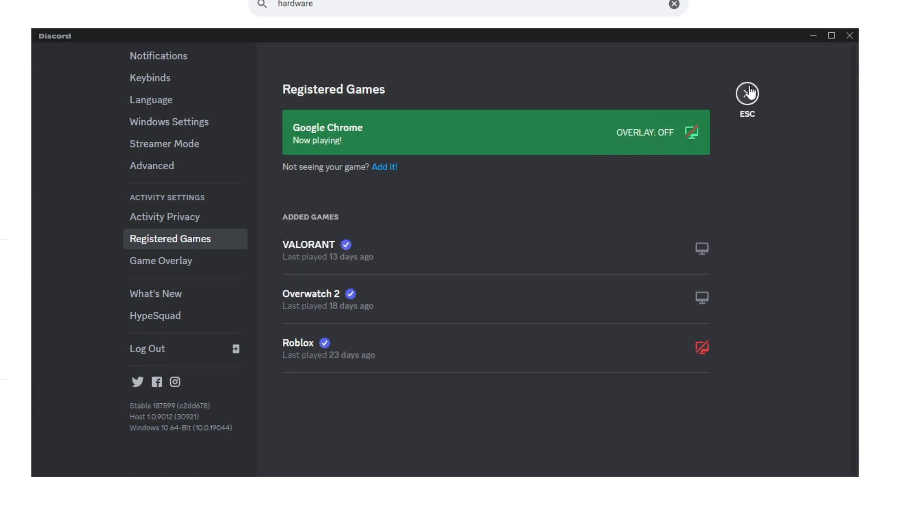
click(747, 93)
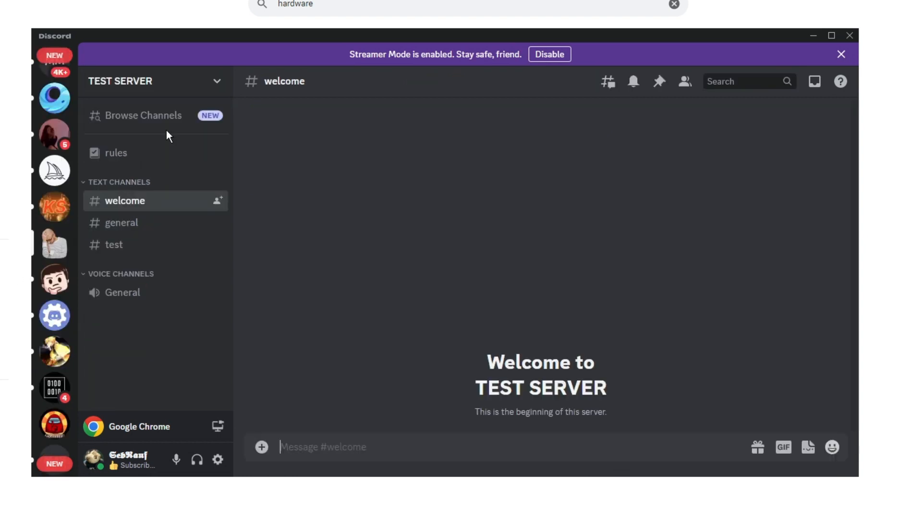
- Rejoin General and go live with the Google Chrome window, now showing Netflix video
click(122, 292)
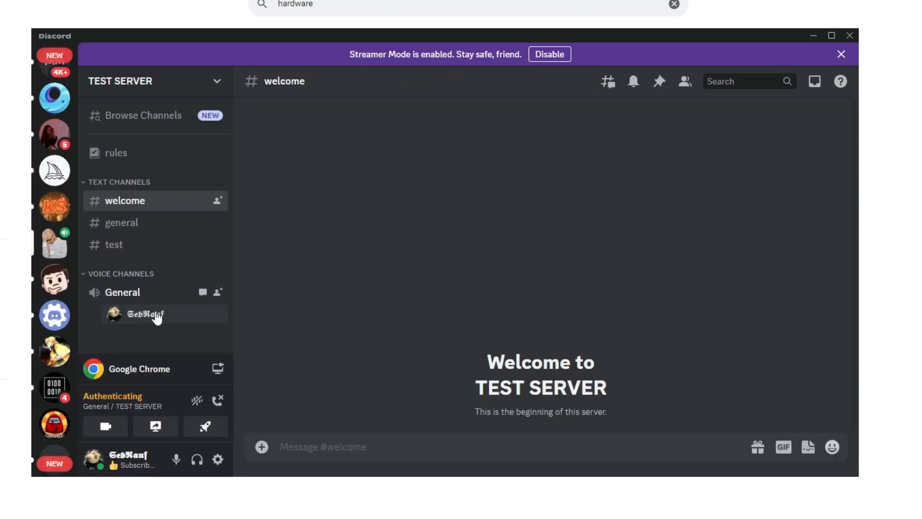
click(155, 426)
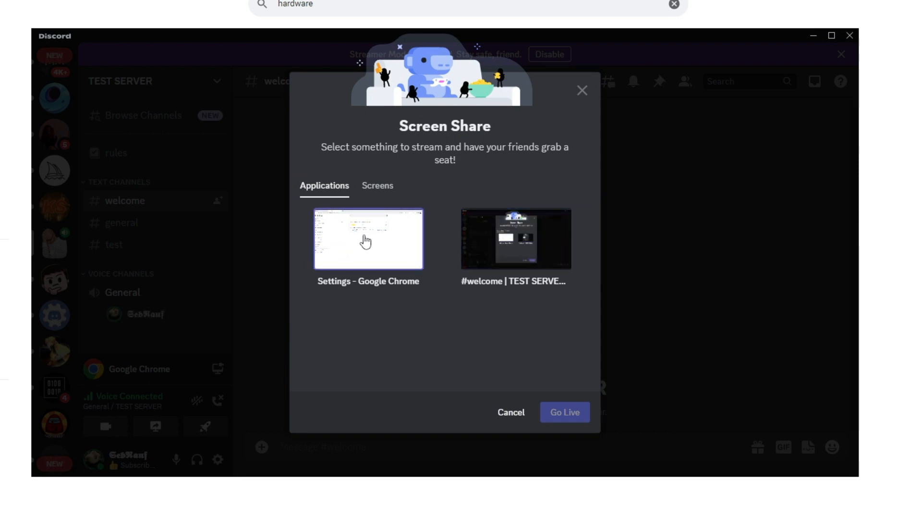
click(368, 238)
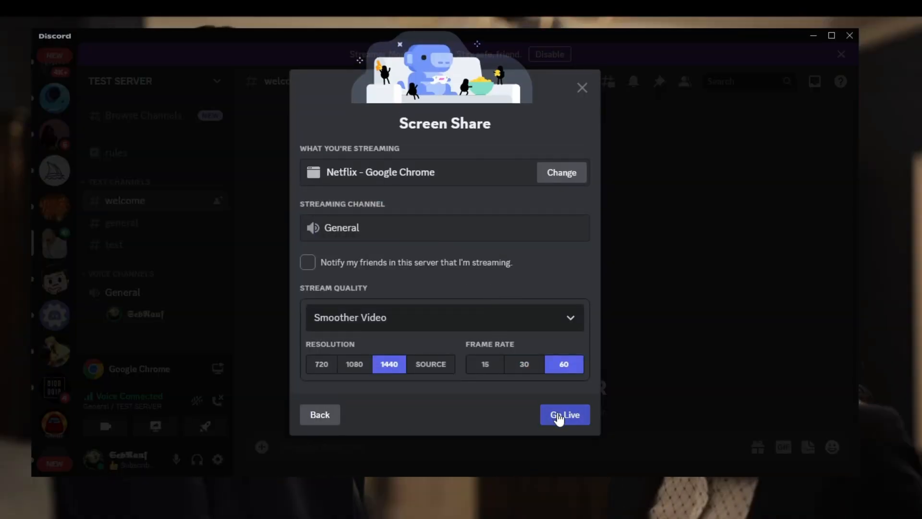
click(564, 414)
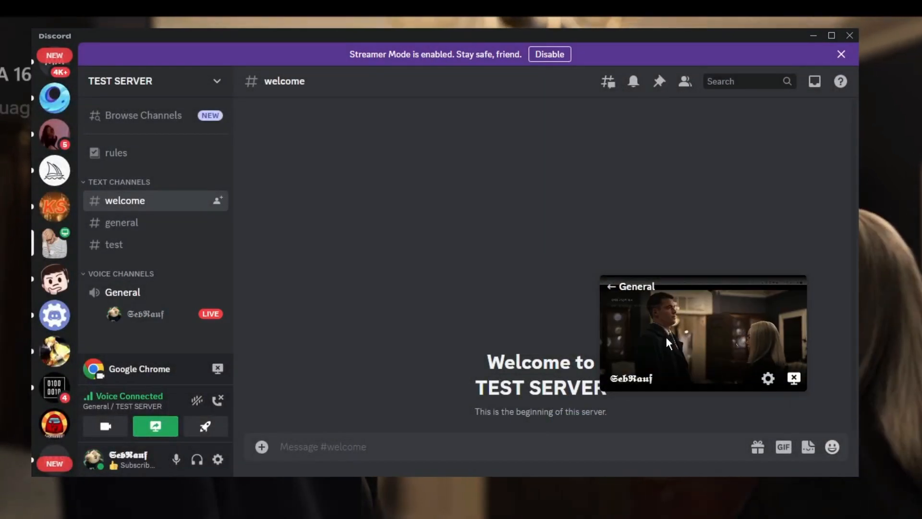